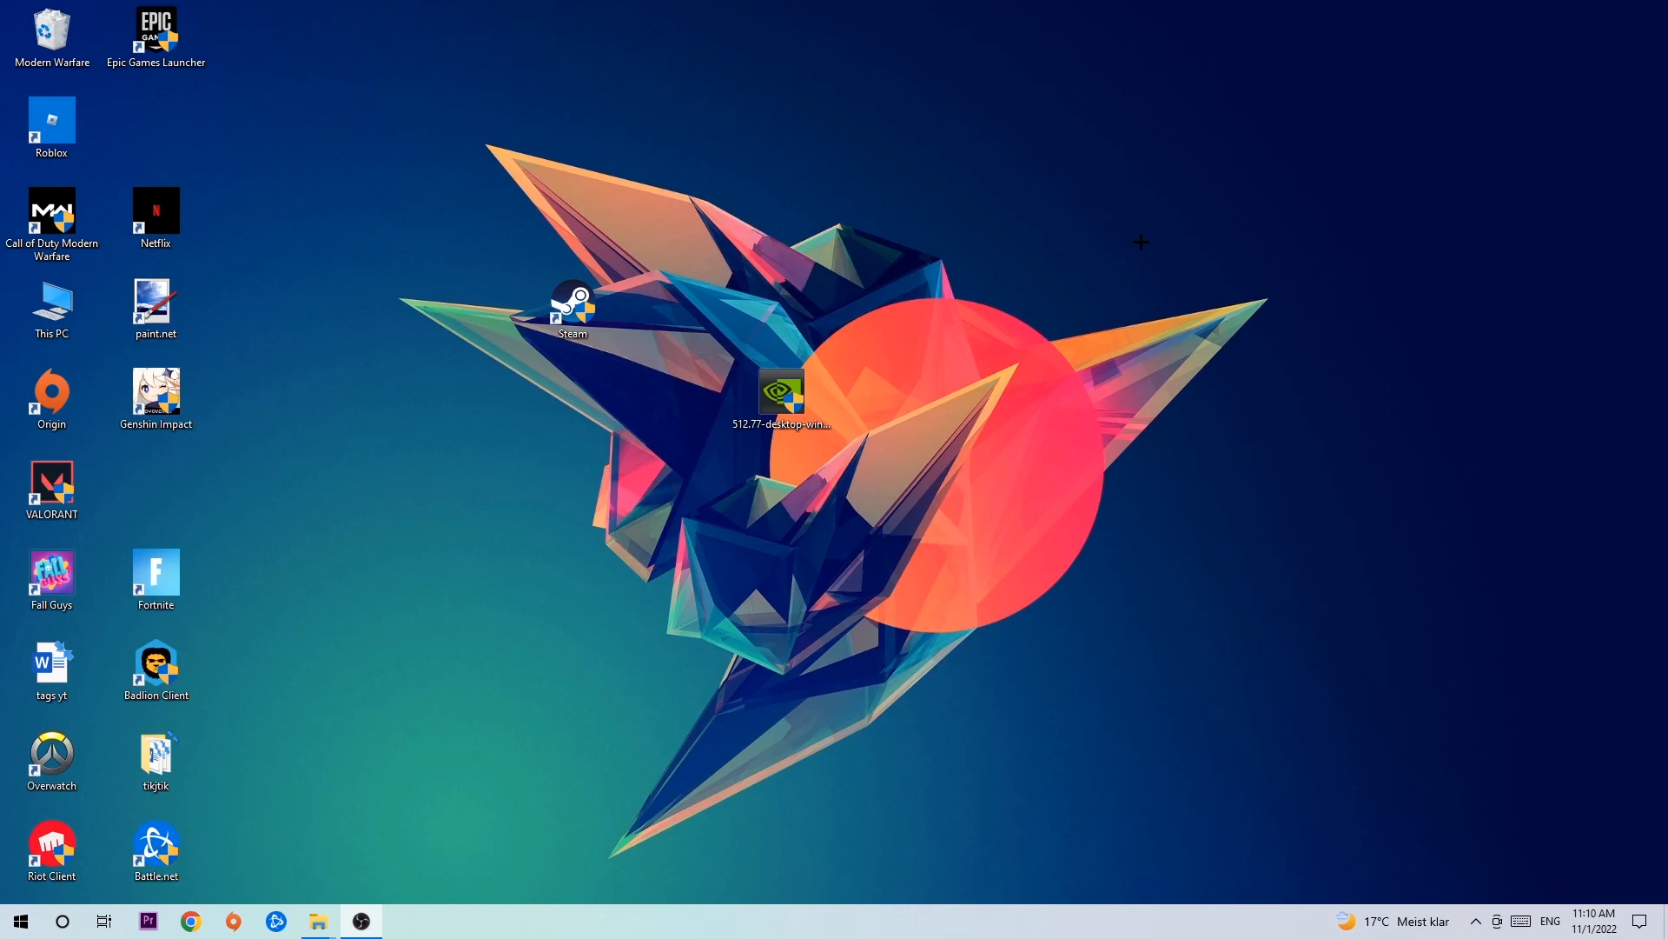
{"action": "mouse_move", "coordinate": [709, 753]}
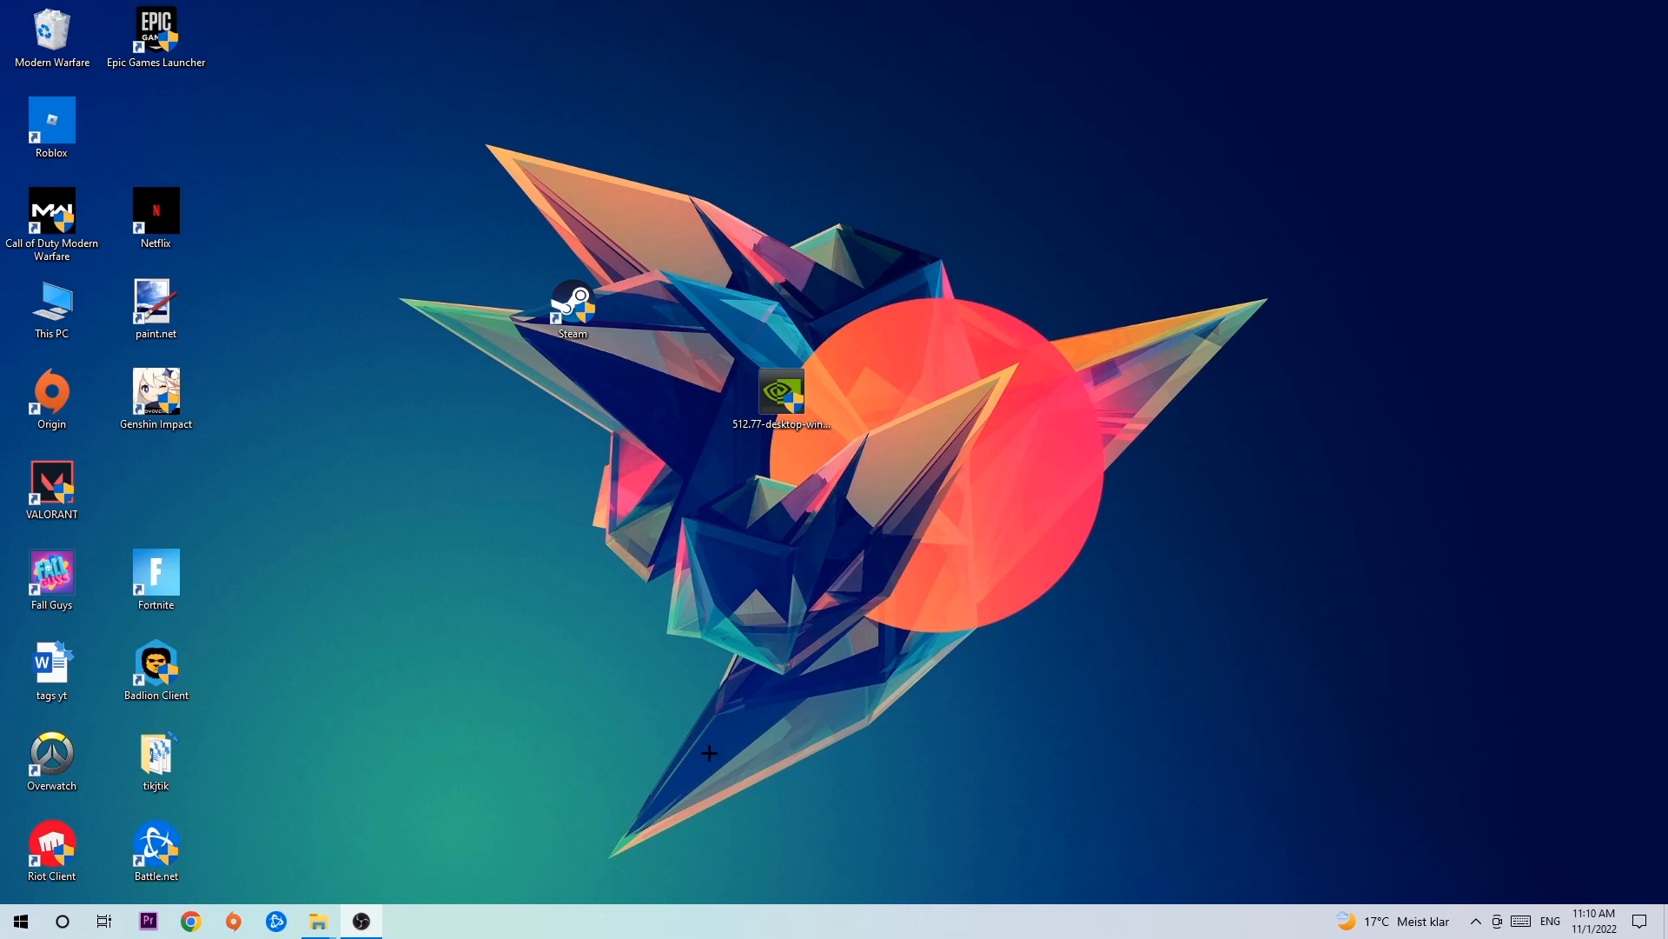
{"action": "mouse_move", "coordinate": [739, 848]}
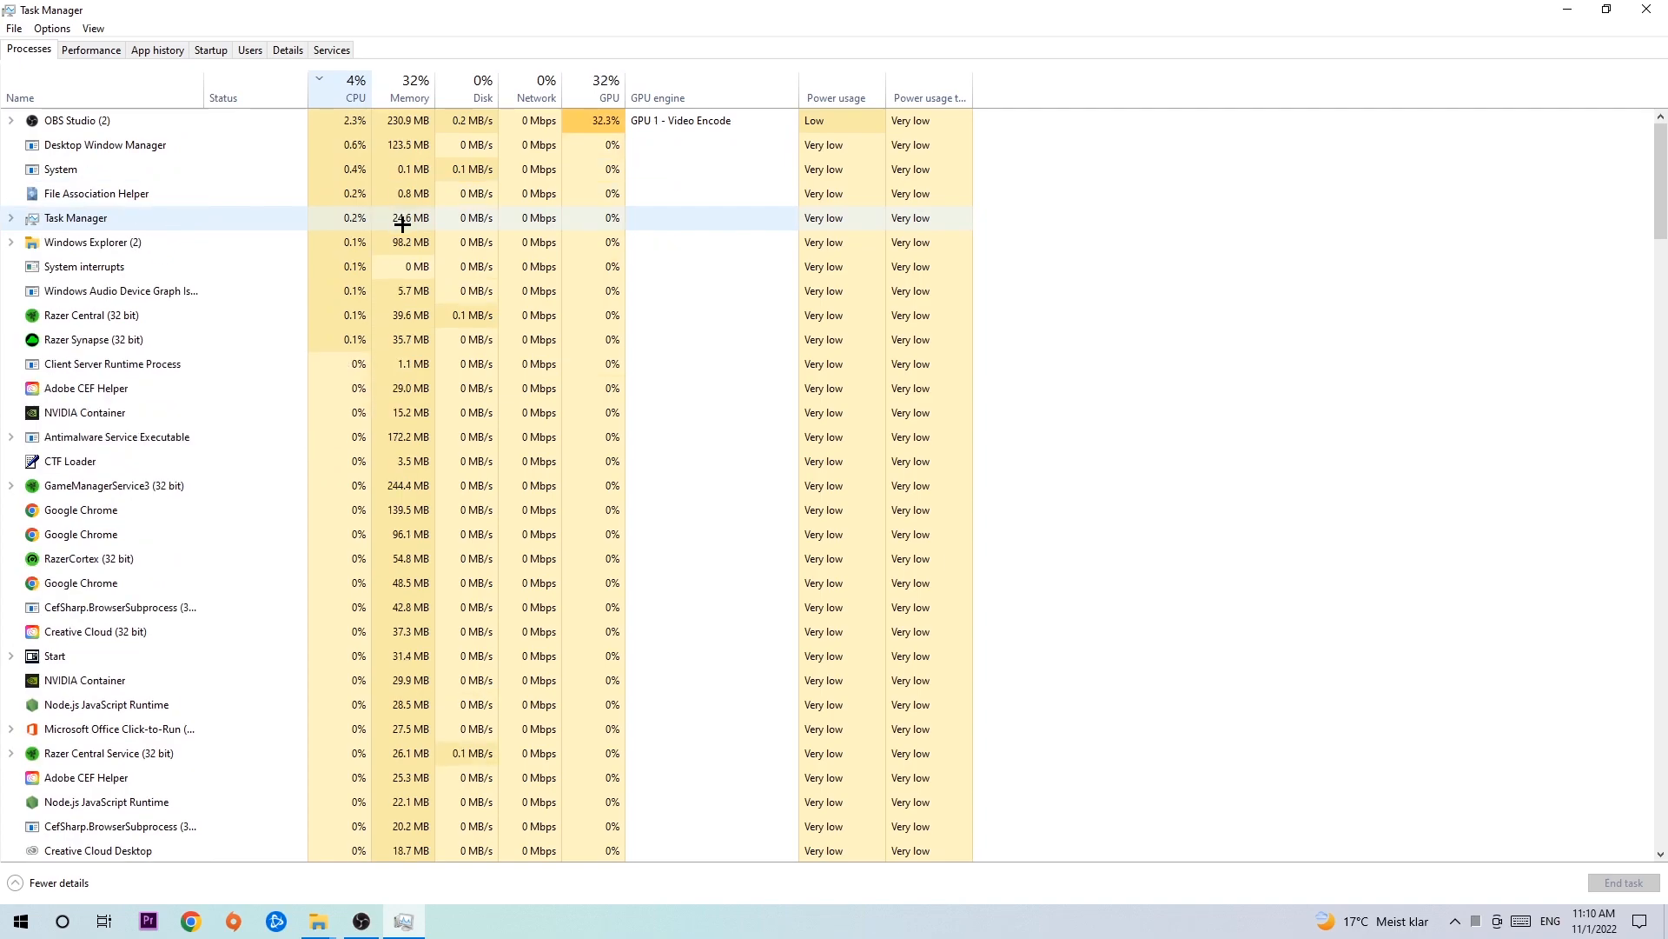
Sort the Processes list by CPU to see the heaviest running tasks.
{"action": "left_click", "coordinate": [607, 80]}
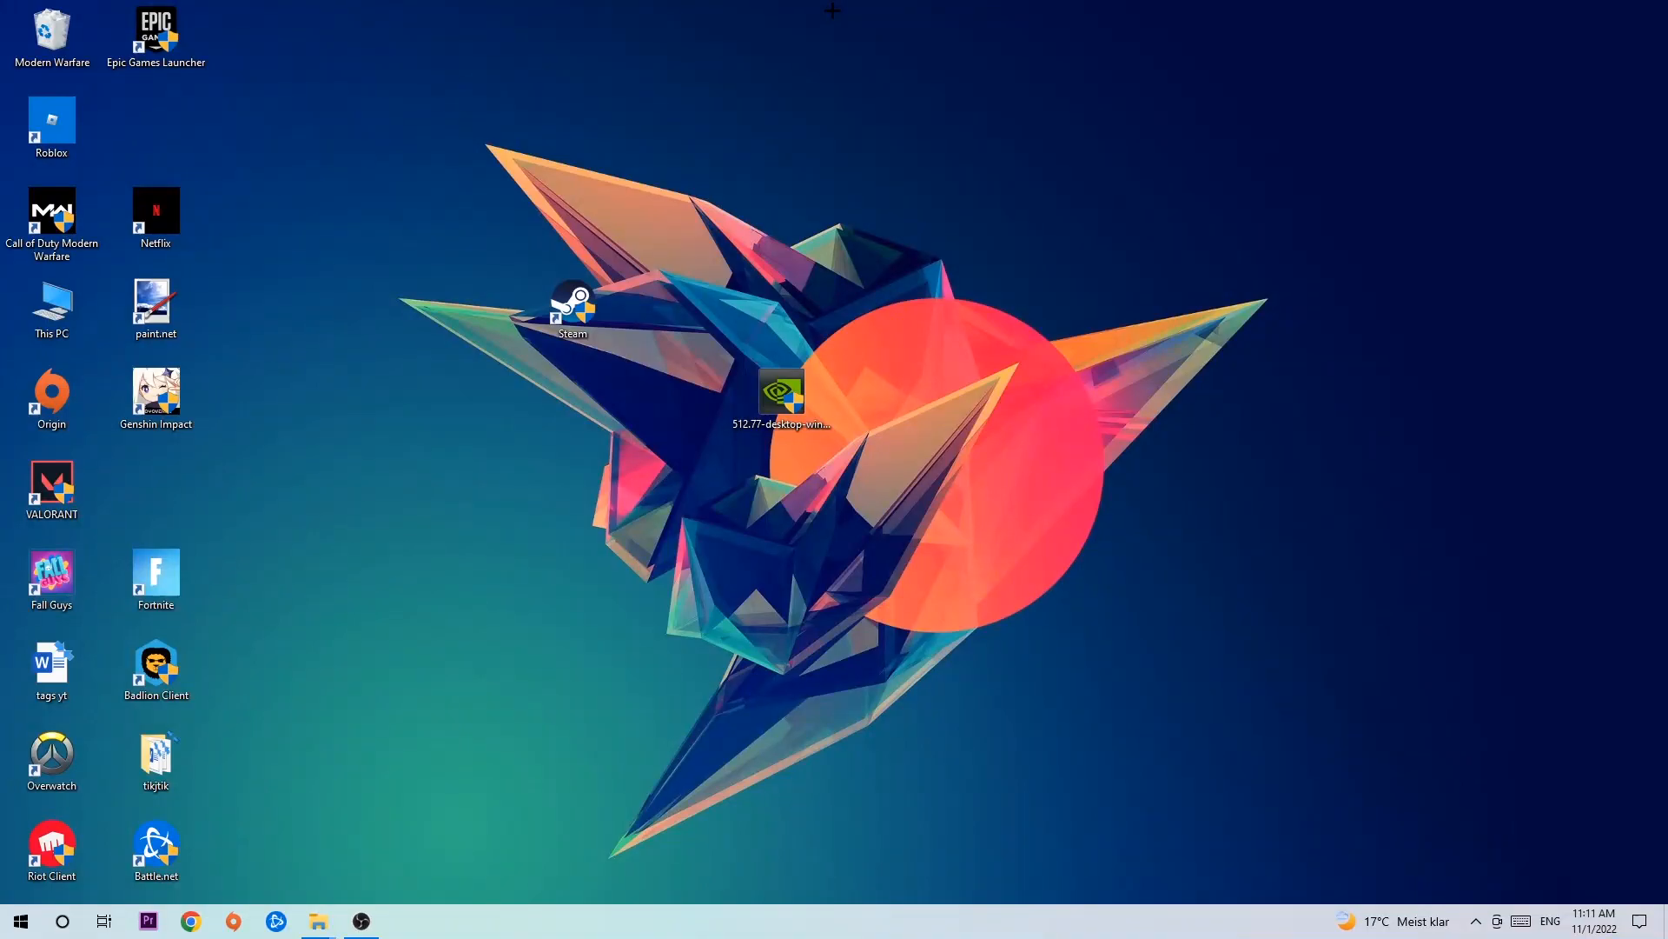
With Xbox Game Bar off, go from the Start menu into the Gaming Captures page.
{"action": "left_click", "coordinate": [19, 921]}
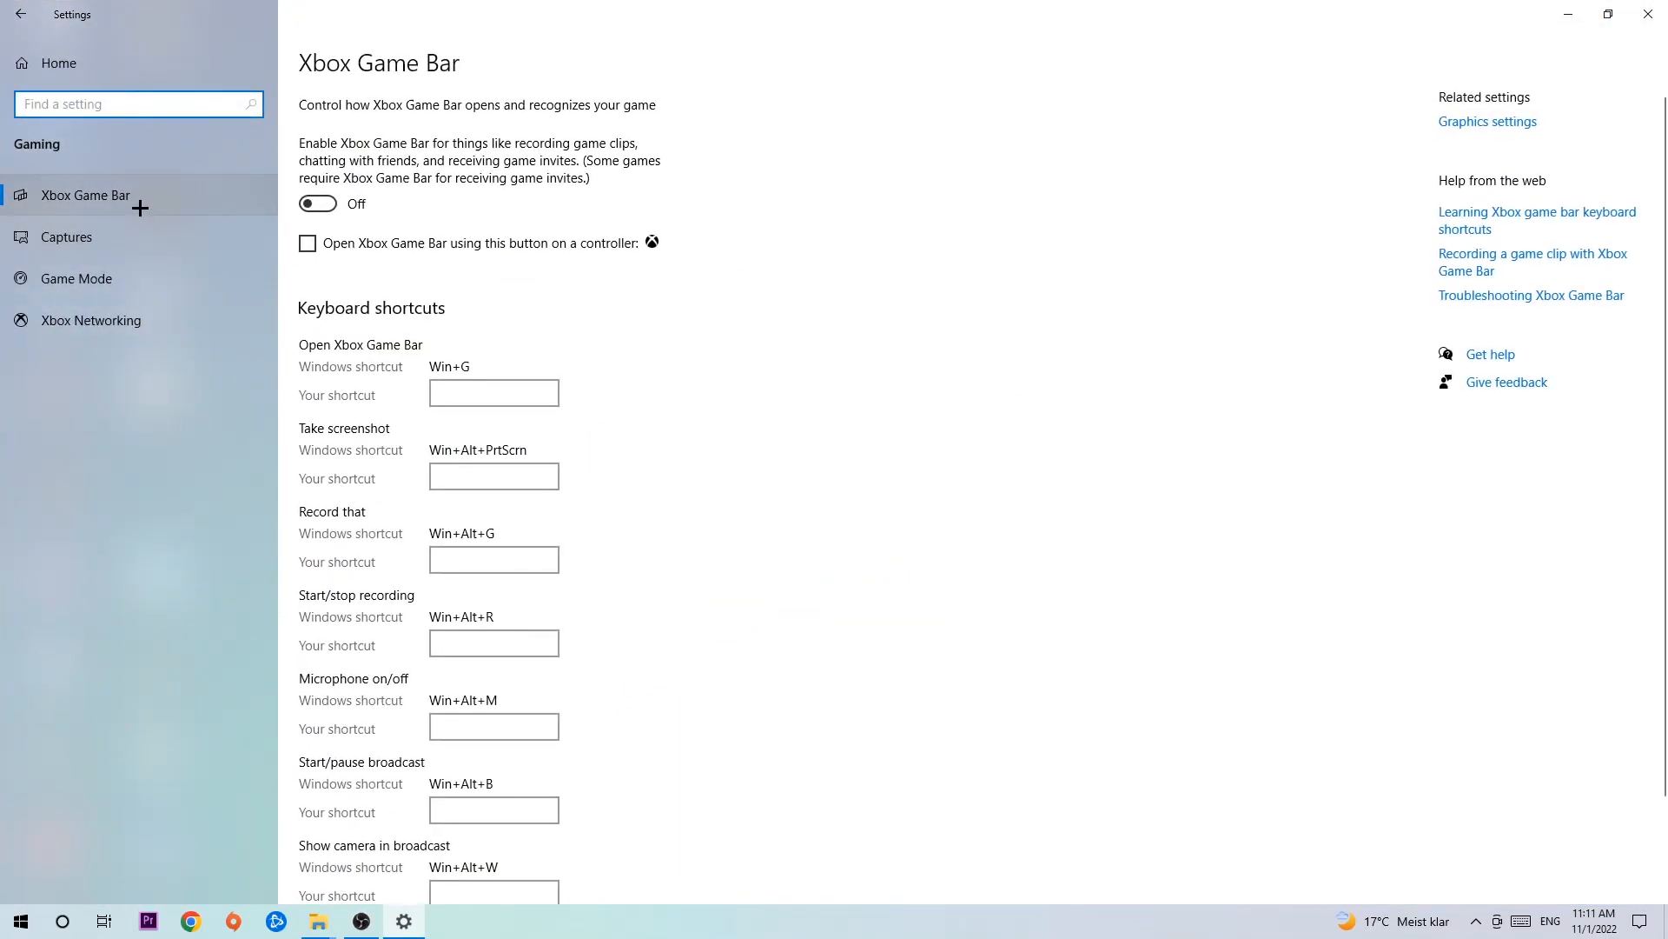
{"action": "mouse_move", "coordinate": [299, 167]}
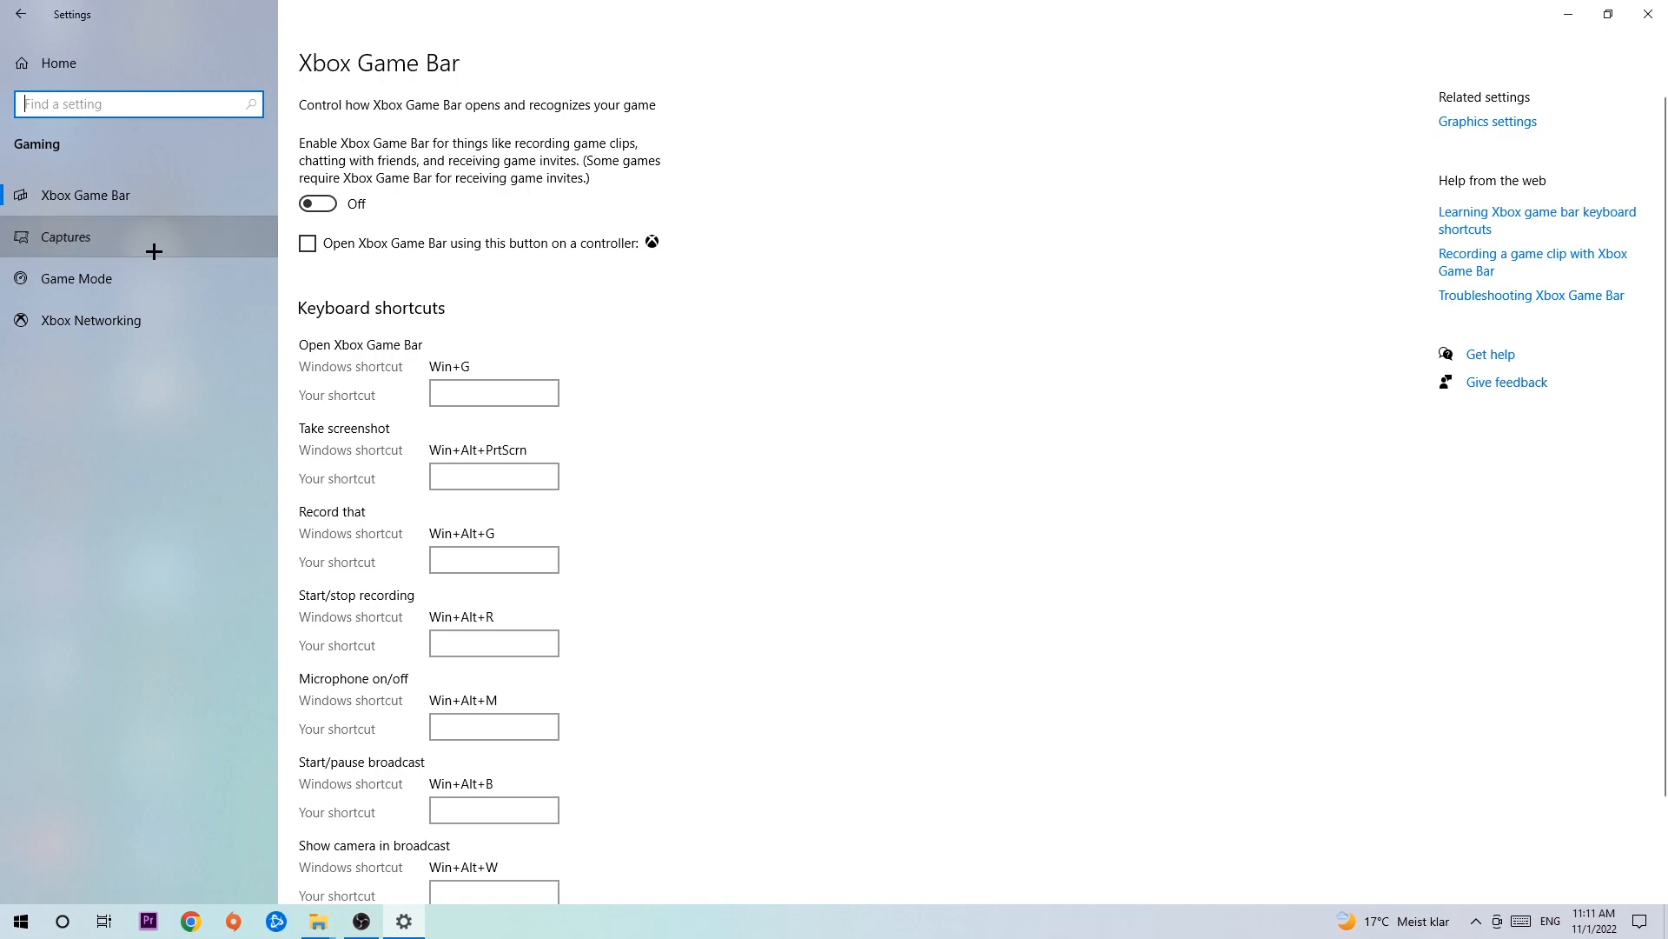
{"action": "mouse_move", "coordinate": [537, 361]}
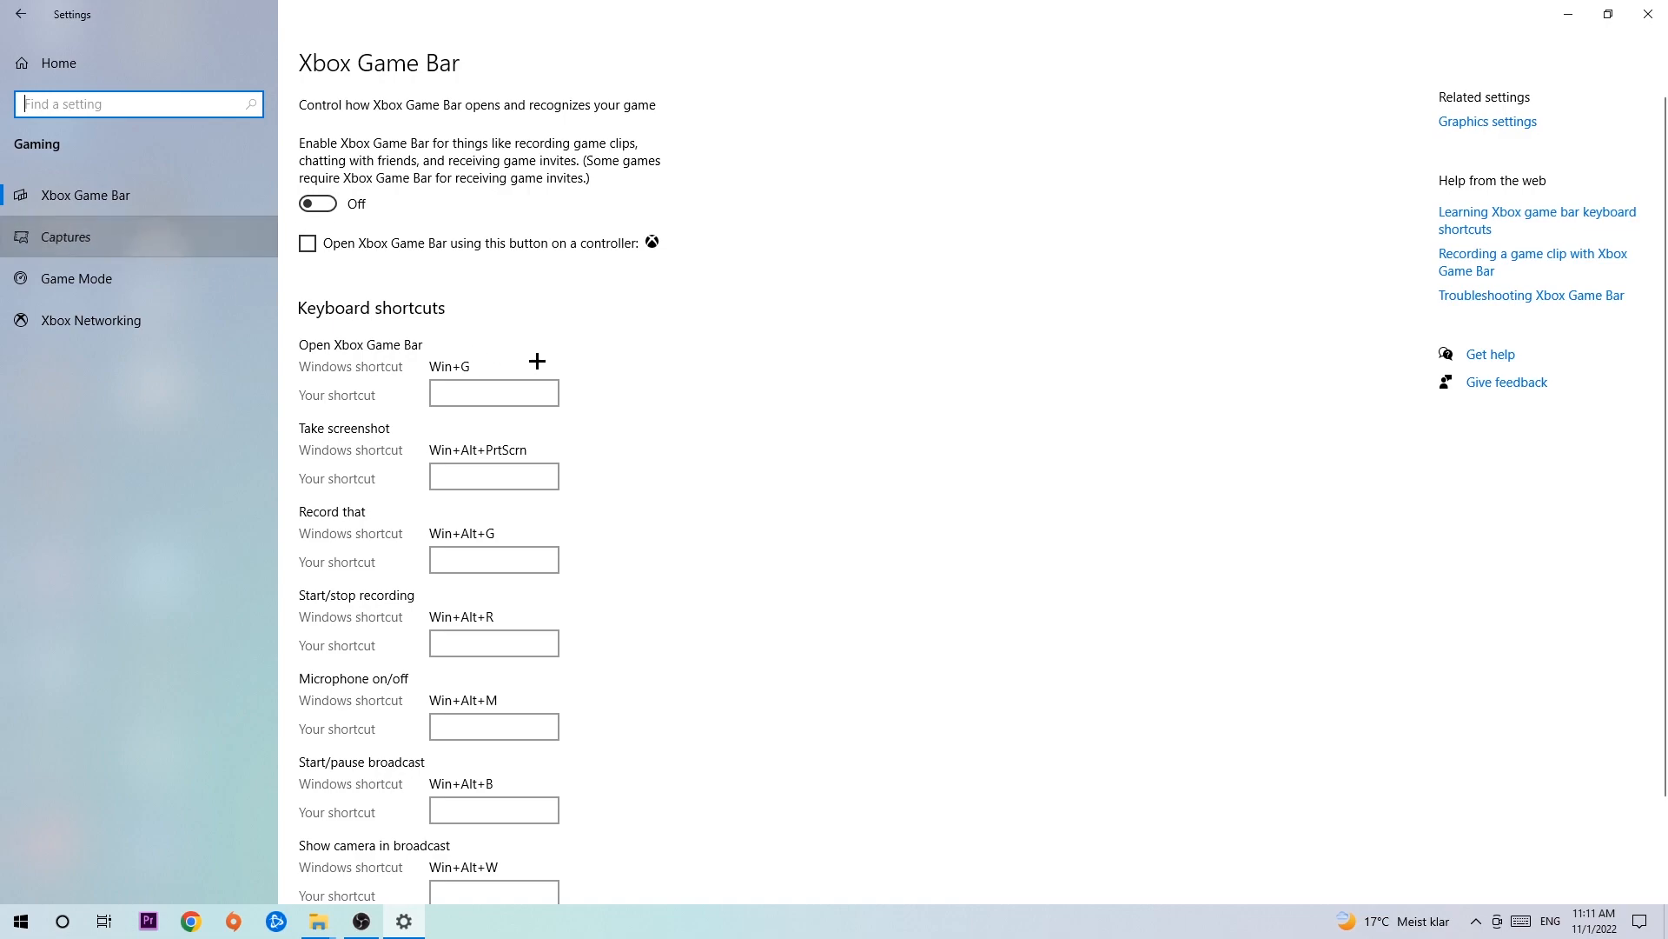
{"action": "mouse_move", "coordinate": [210, 280]}
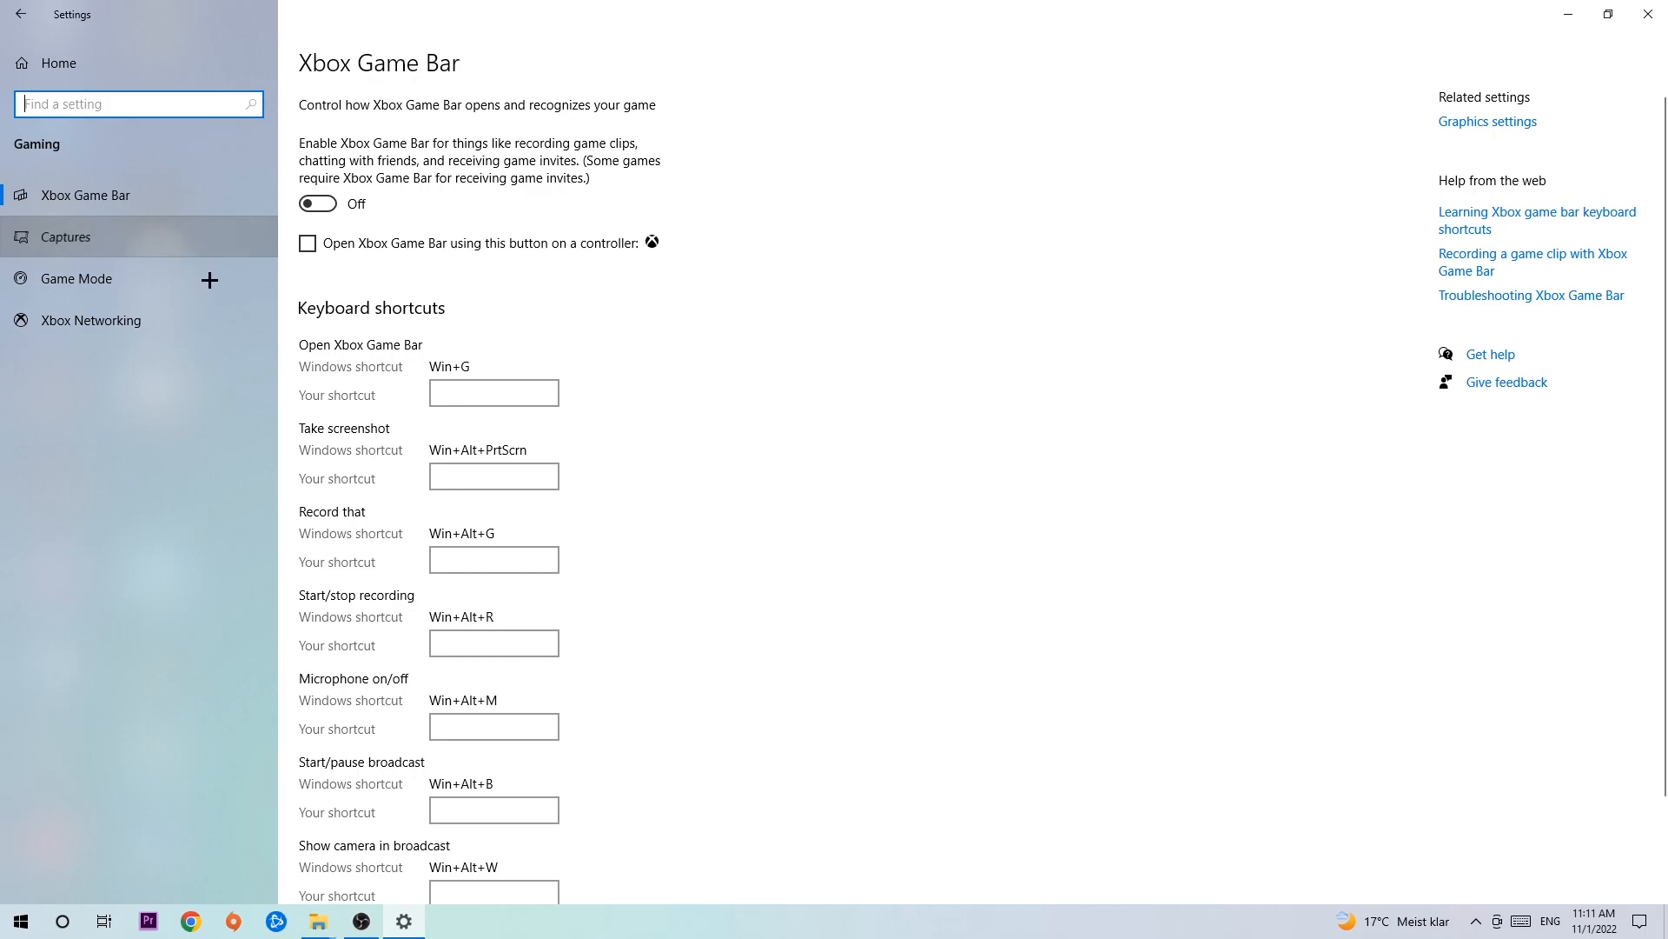
{"action": "left_click", "coordinate": [64, 236]}
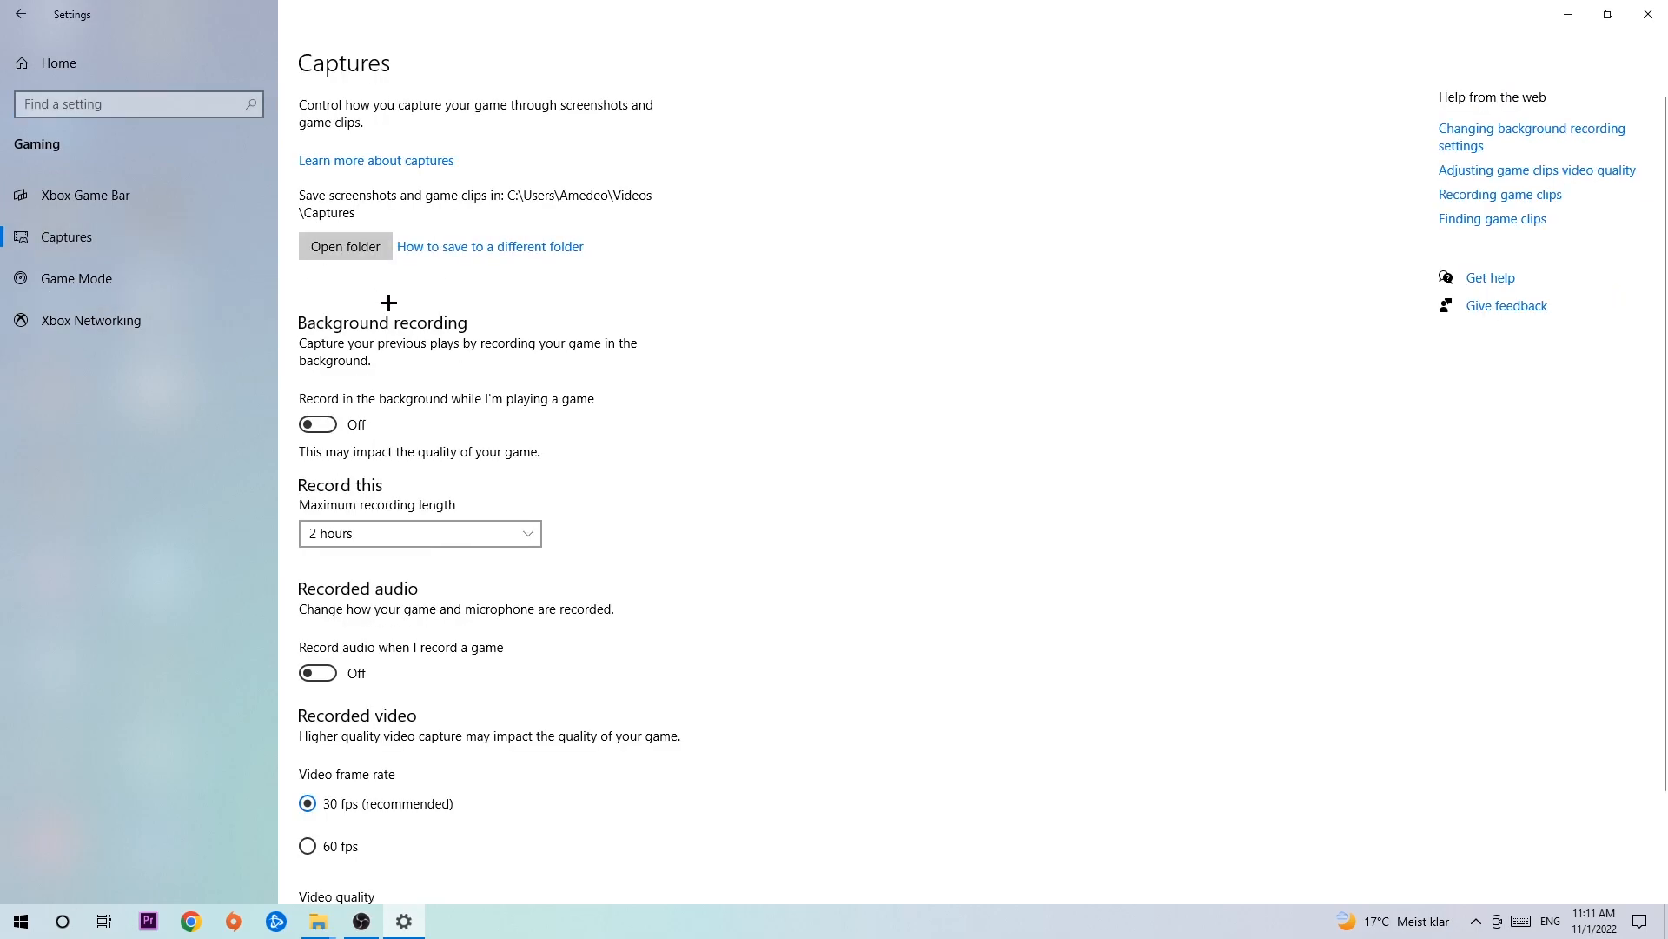
{"action": "mouse_move", "coordinate": [401, 328]}
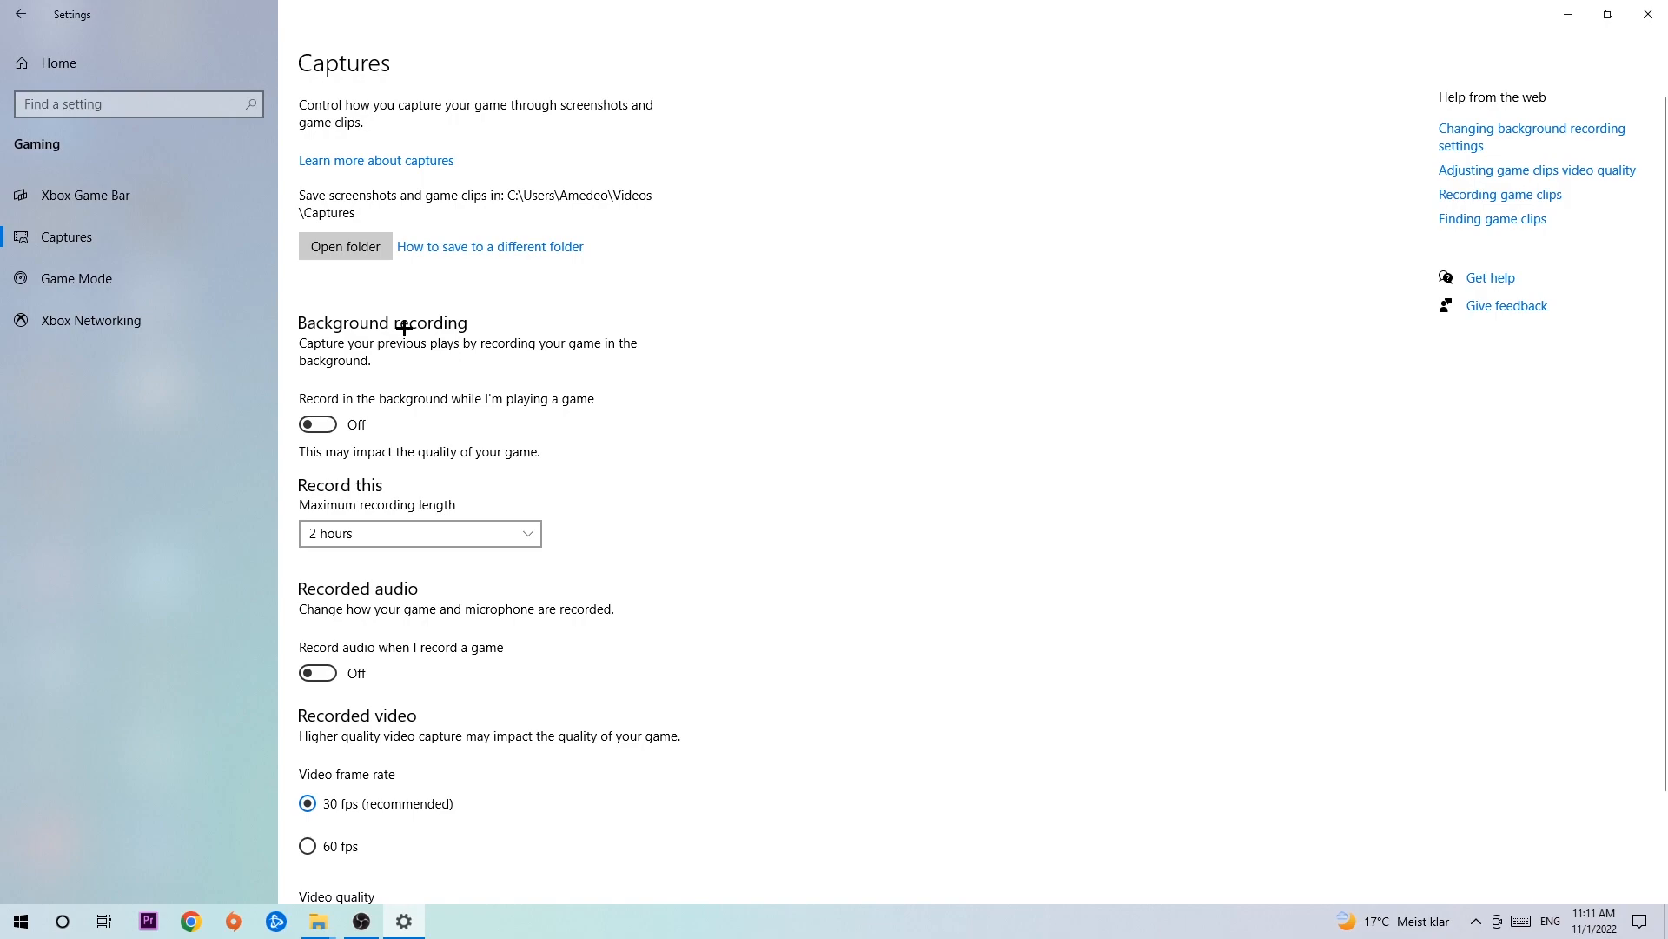
{"action": "mouse_move", "coordinate": [534, 402]}
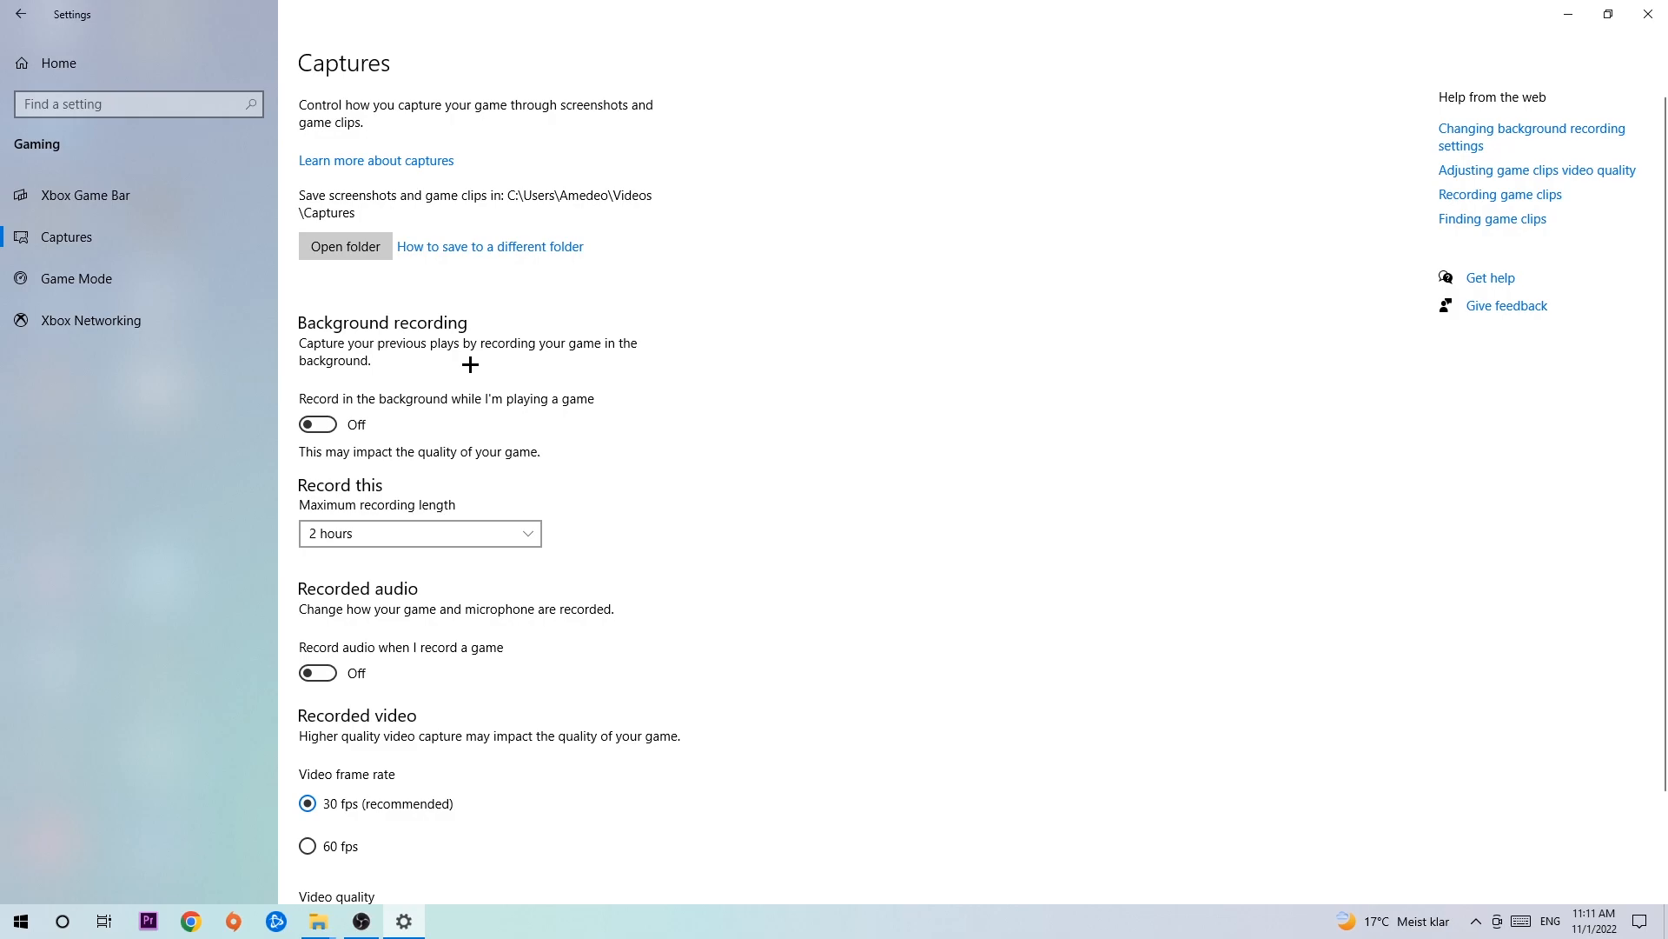
Leave background recording off and move to the Game Mode page.
{"action": "left_click", "coordinate": [77, 280]}
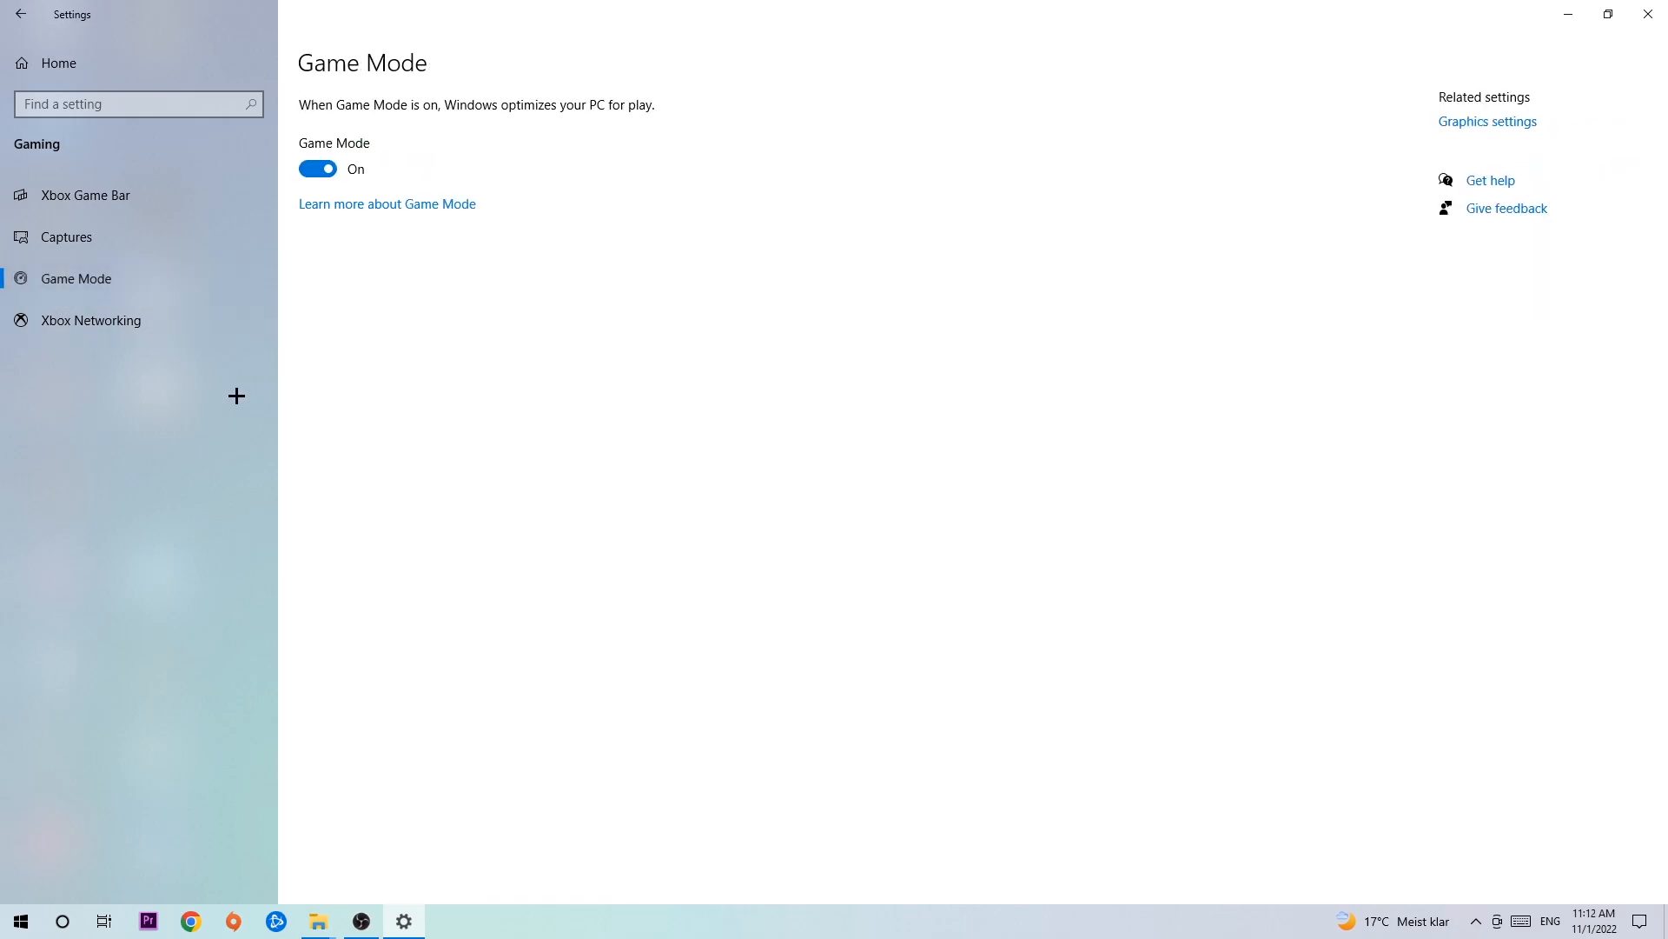
{"action": "mouse_move", "coordinate": [384, 407]}
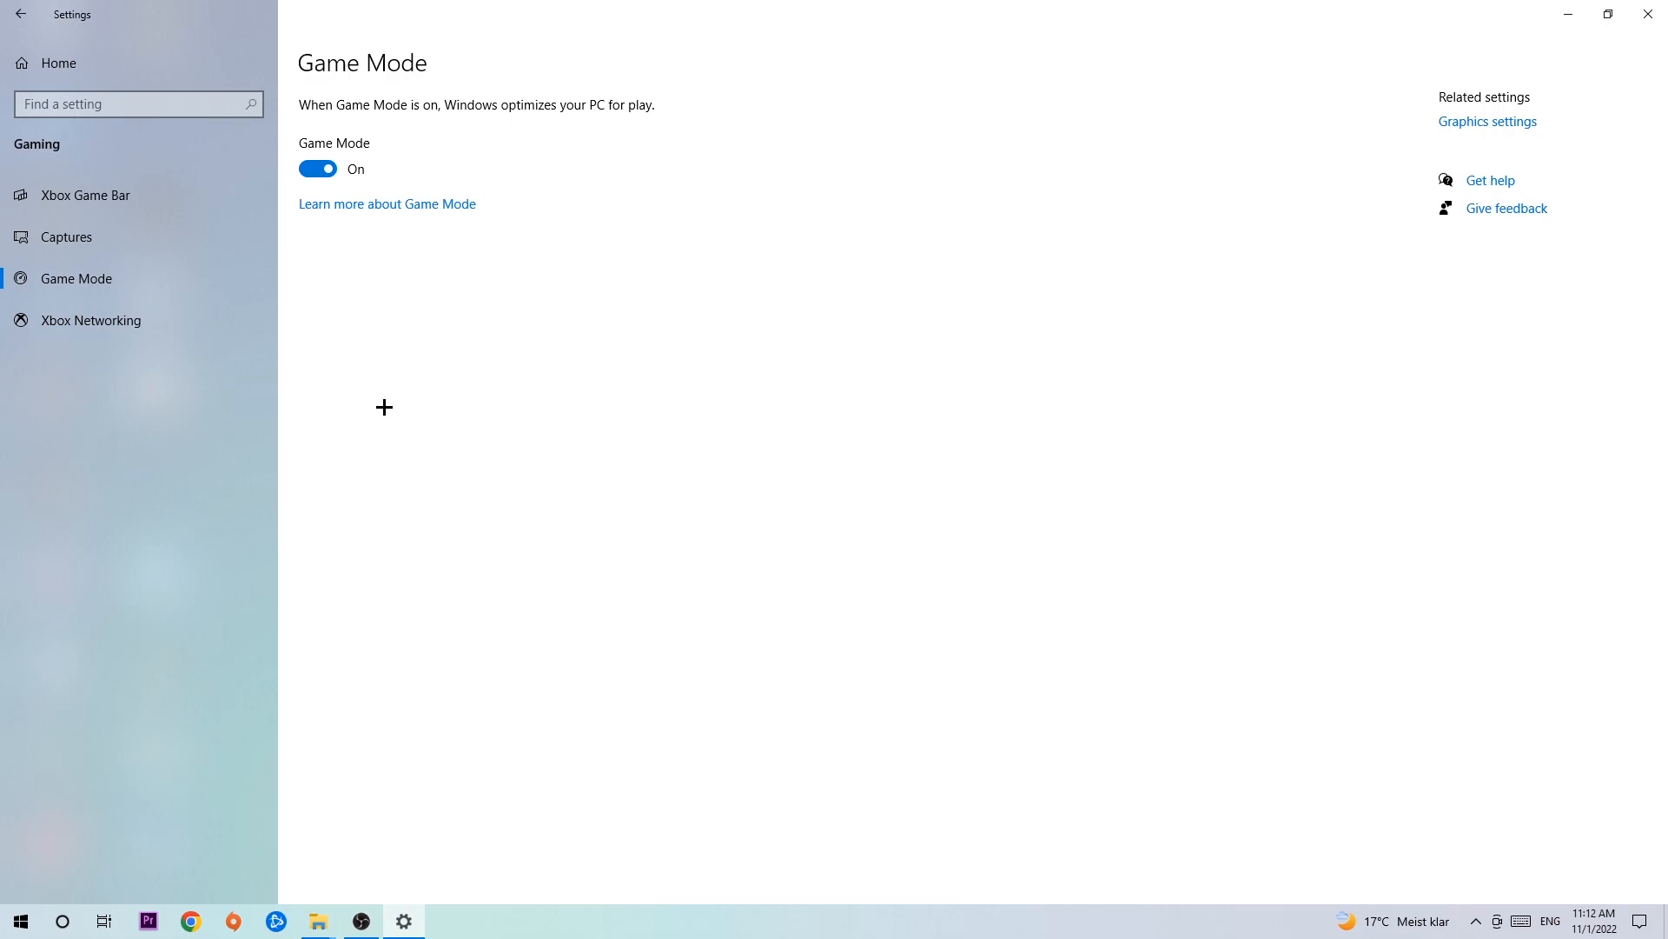
{"action": "mouse_move", "coordinate": [363, 292]}
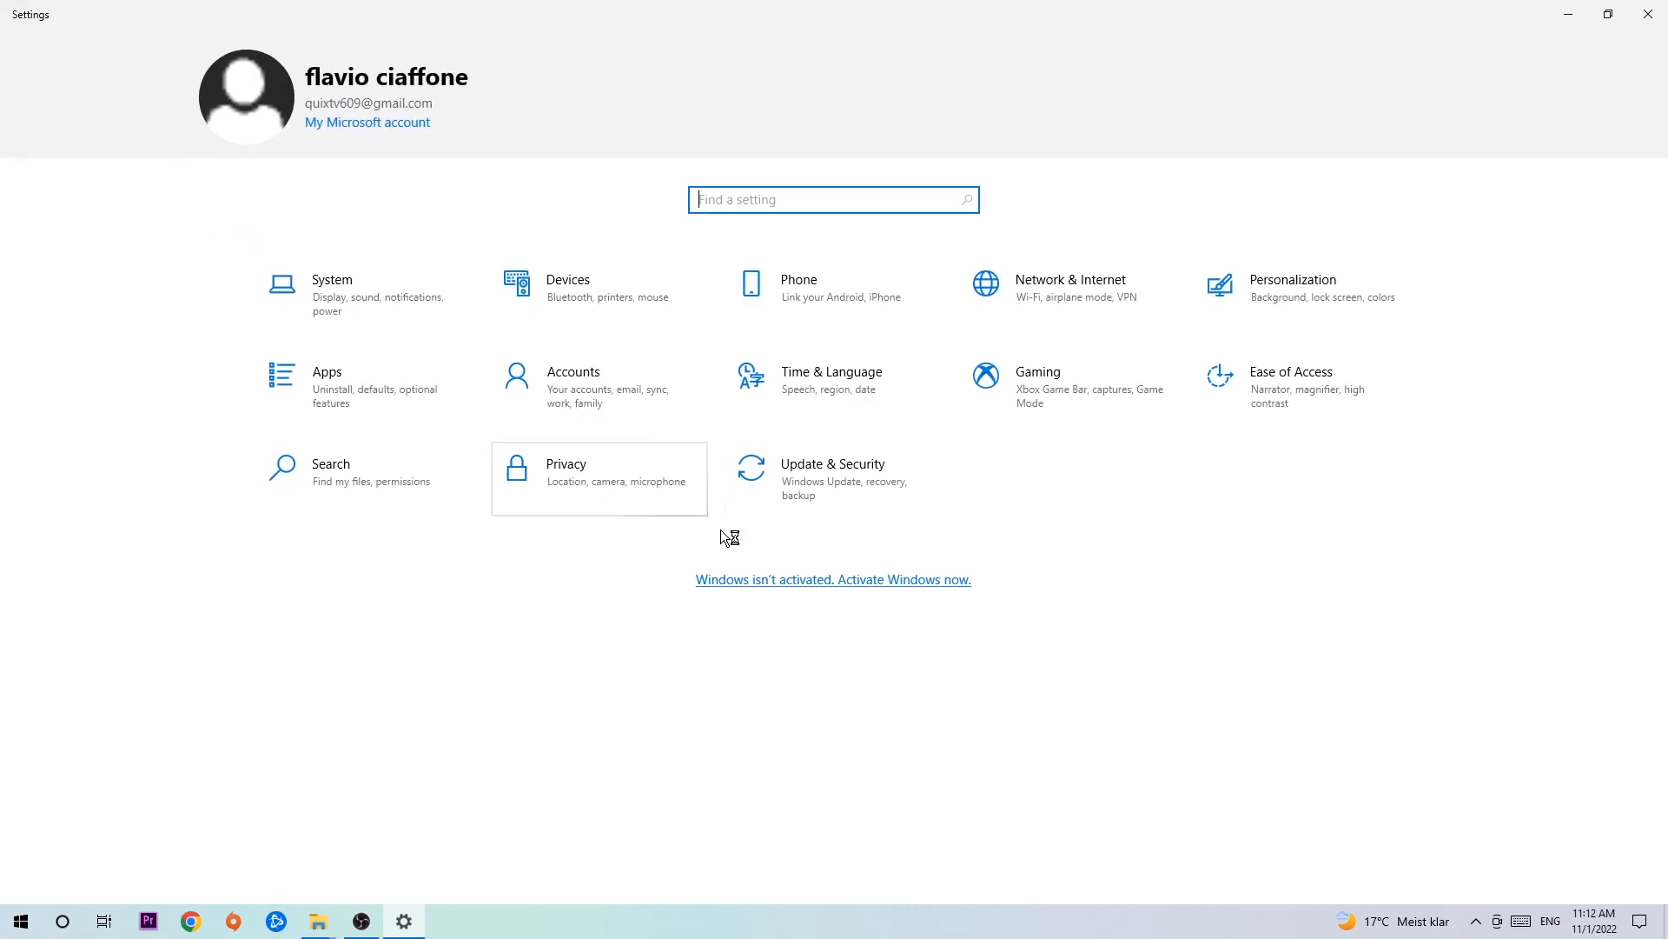
Enter Update & Security to check the Windows Update status.
{"action": "left_click", "coordinate": [833, 471]}
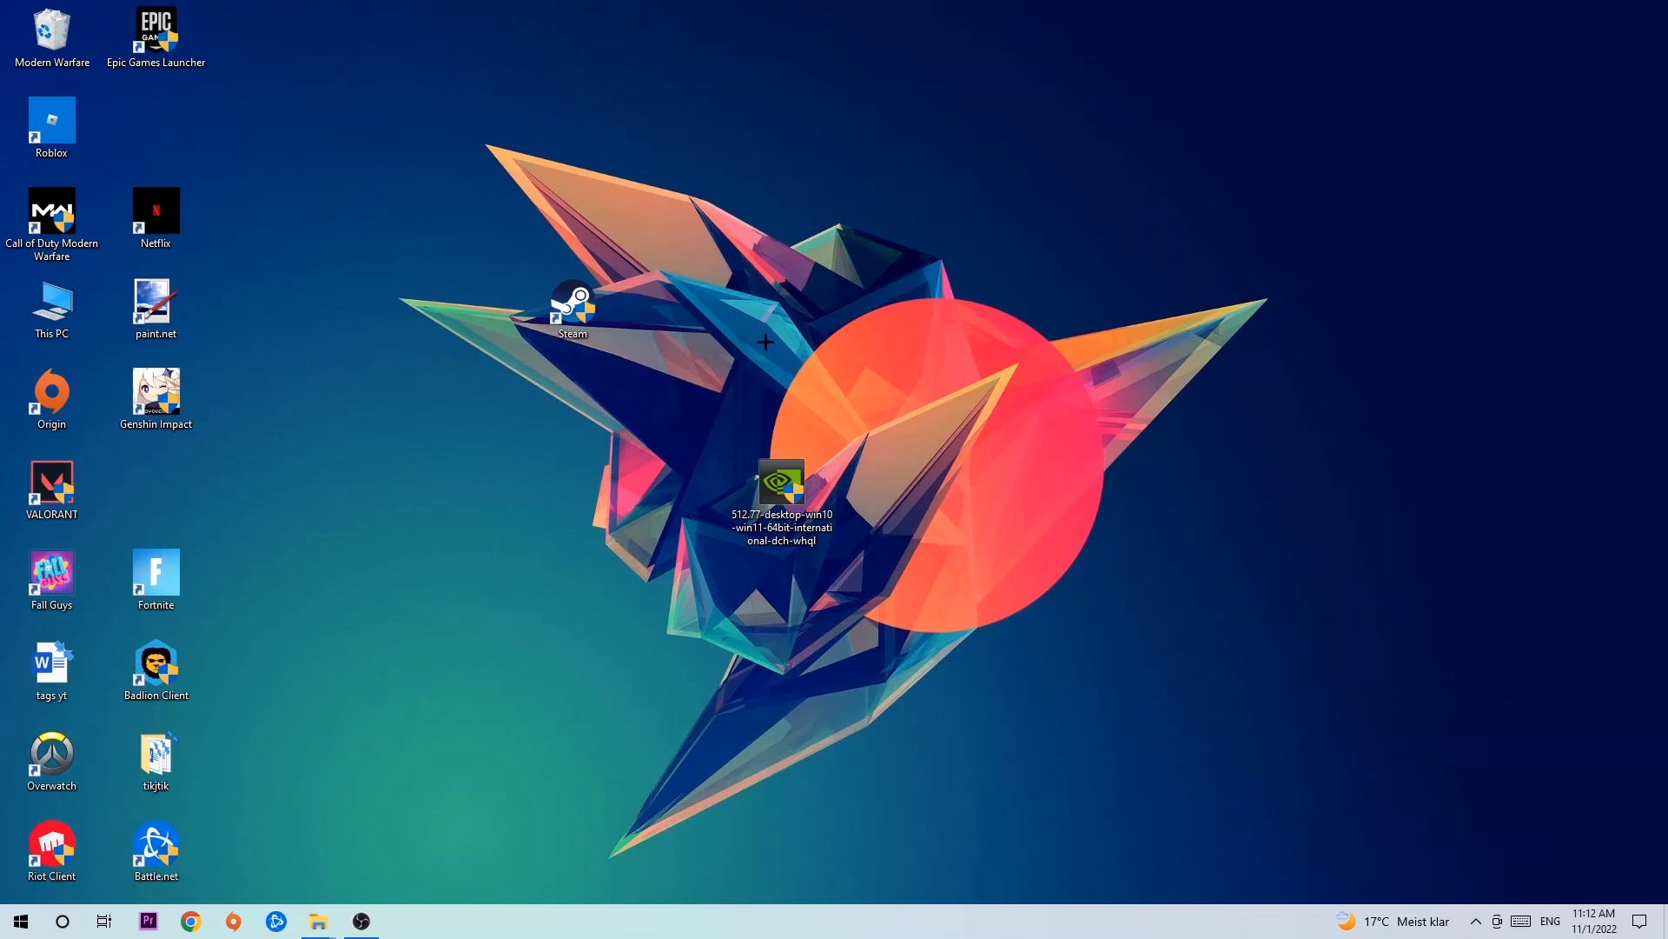
{"action": "mouse_move", "coordinate": [655, 311]}
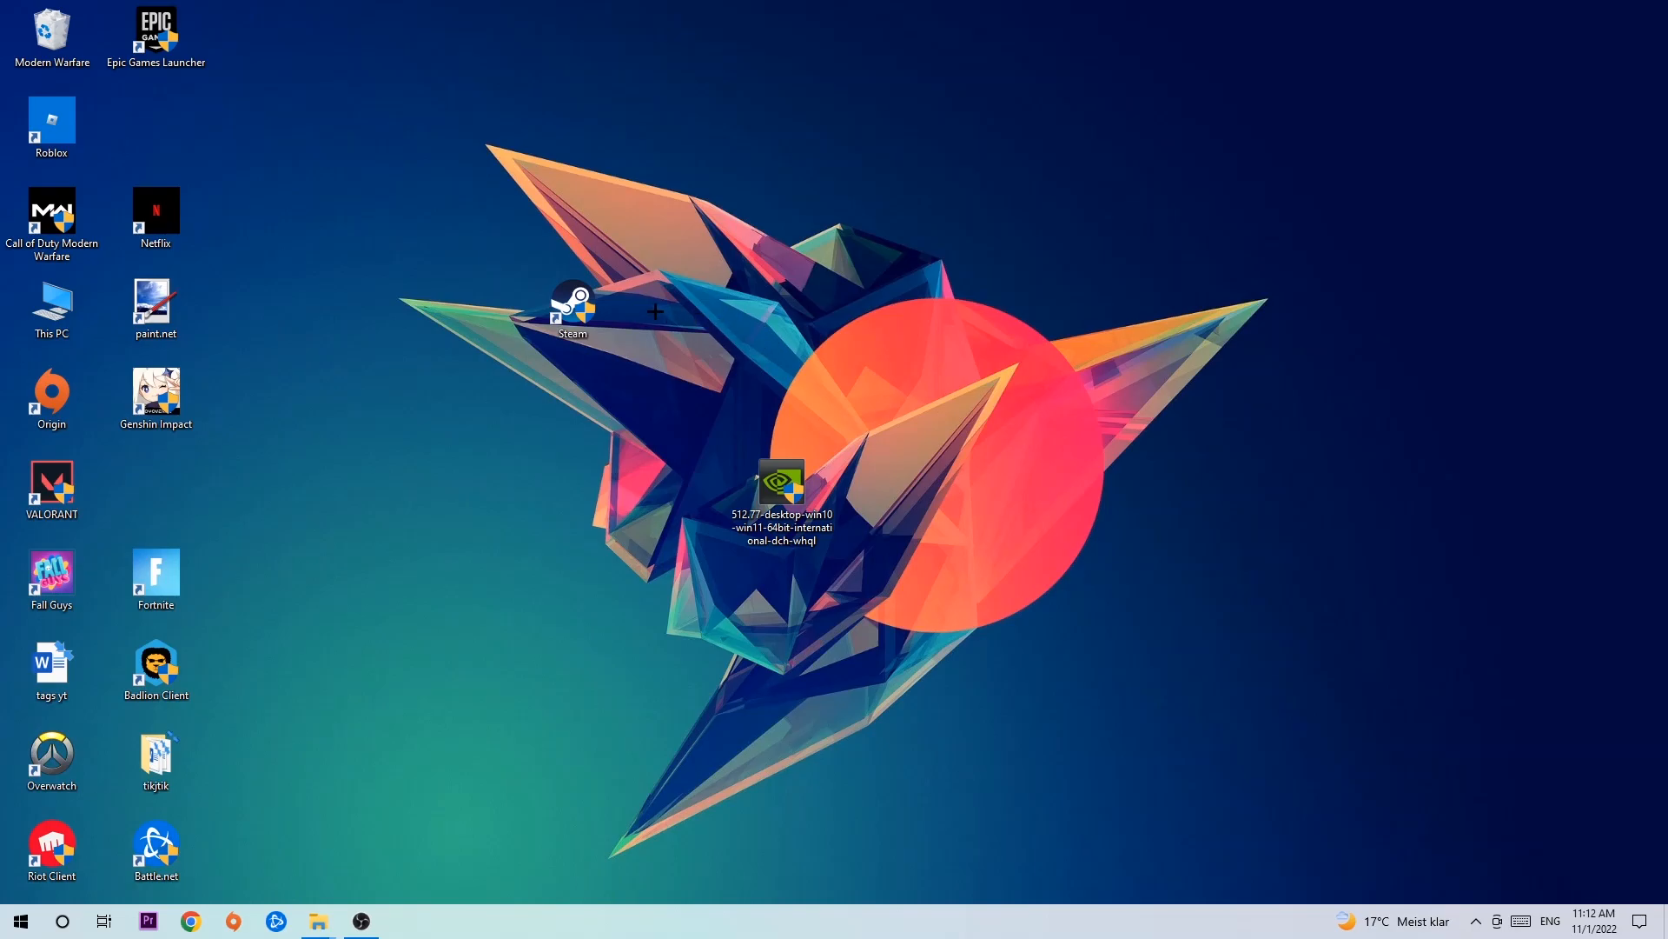